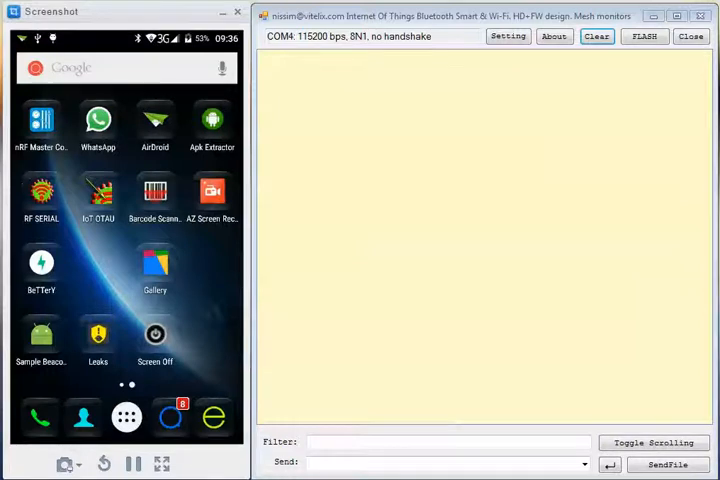
Step: Launch RF SERIAL from the home screen to reach the Select a device list
click(40, 196)
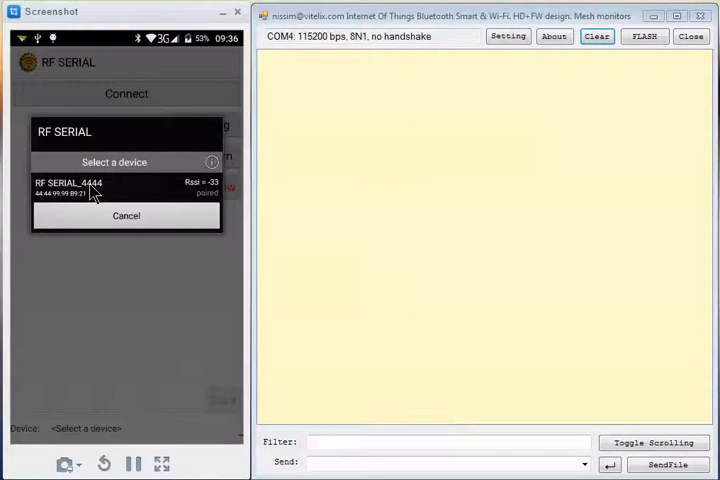
mouse_move(56, 204)
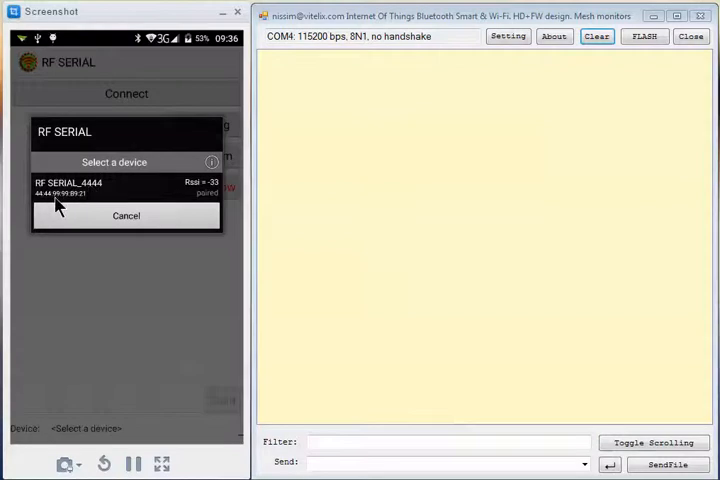
mouse_move(120, 182)
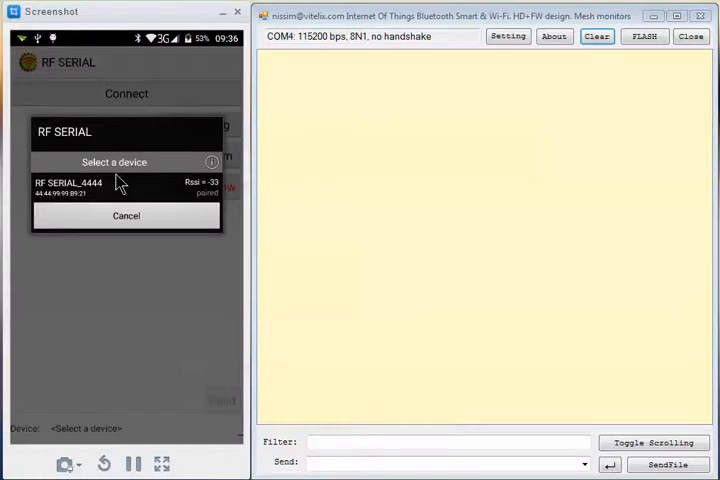
Step: Connect to RF SERIAL_4444 so the log reports the module paired and ready
click(70, 186)
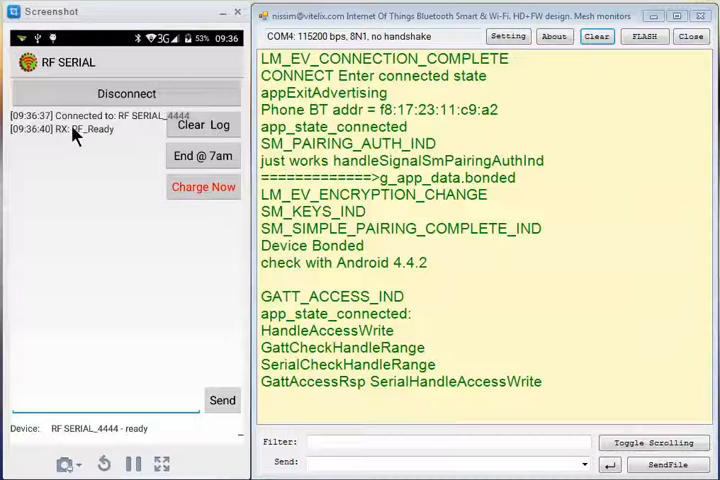
mouse_move(100, 136)
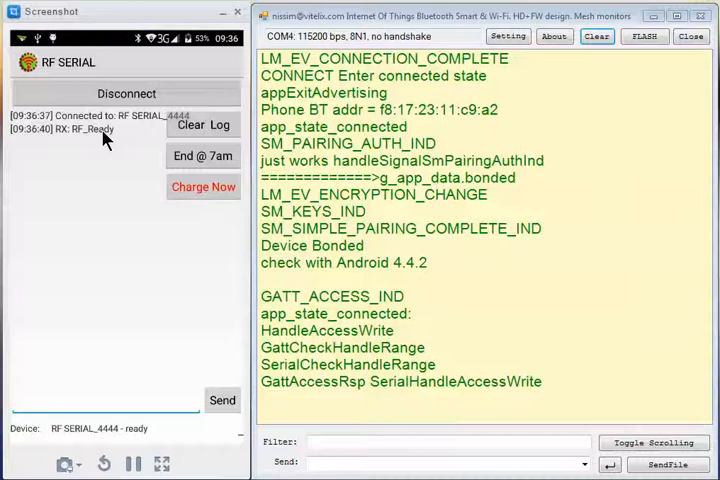
mouse_move(112, 204)
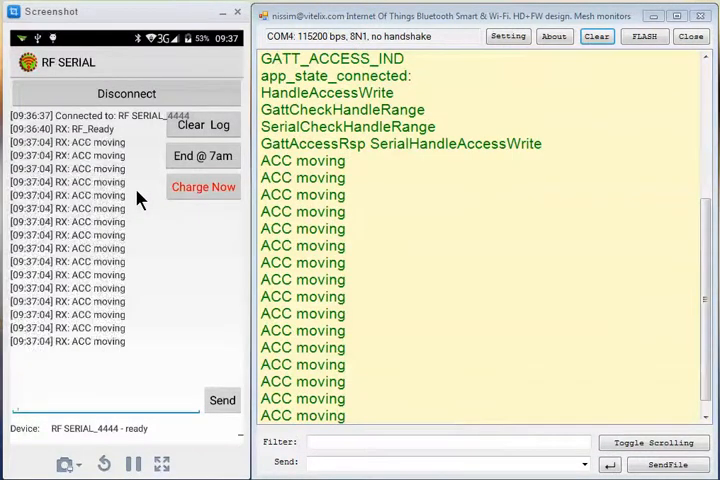
mouse_move(322, 174)
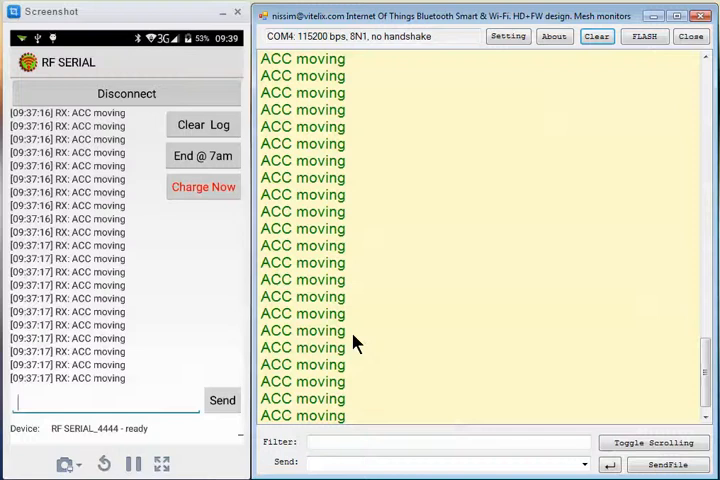
Step: In IoT OTAU, choose rf_serial_OTAU.img from Download as the source image file
click(126, 92)
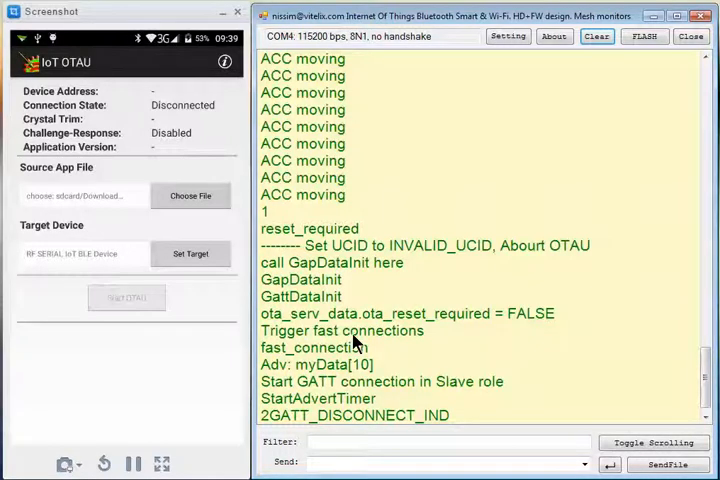
click(190, 196)
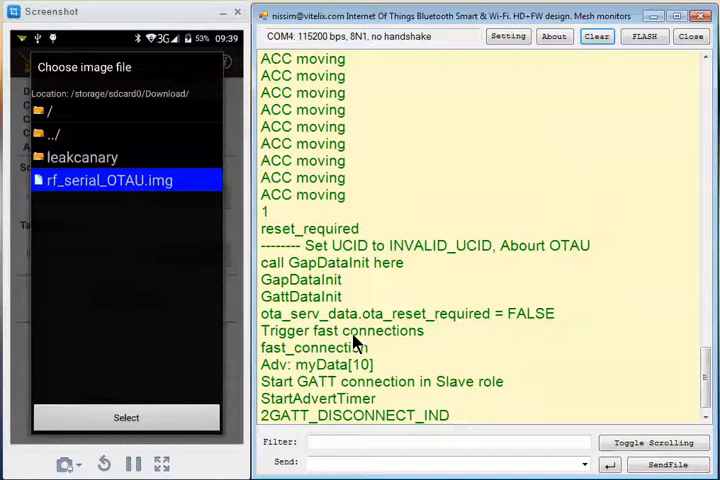
click(126, 416)
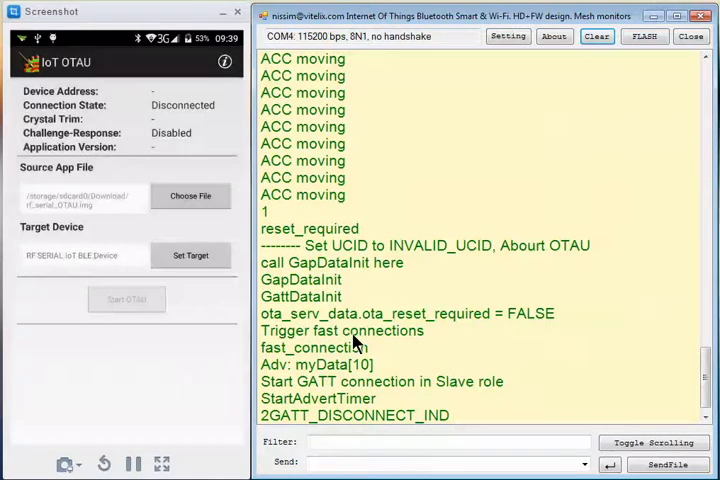